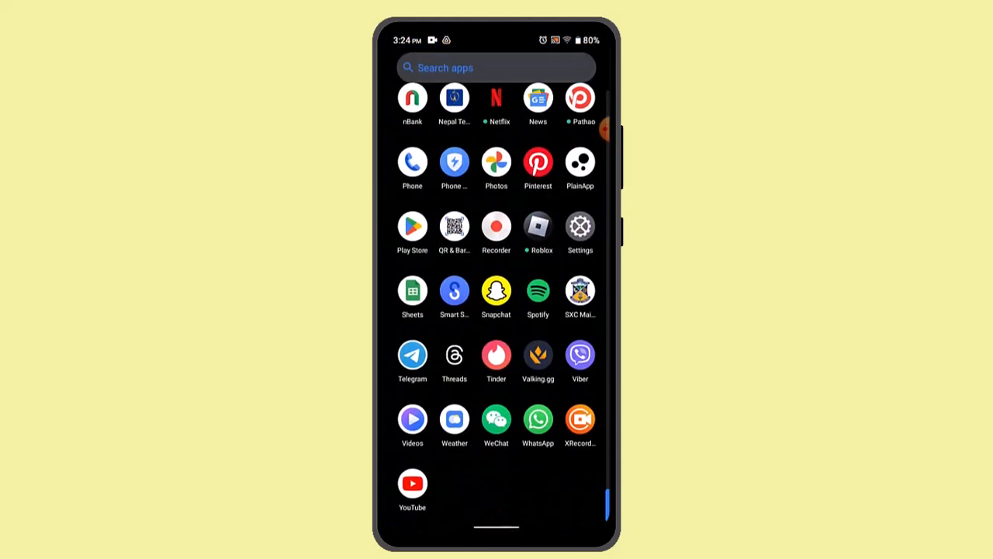
Launch Snapchat from the installed apps list.
left_click(496, 290)
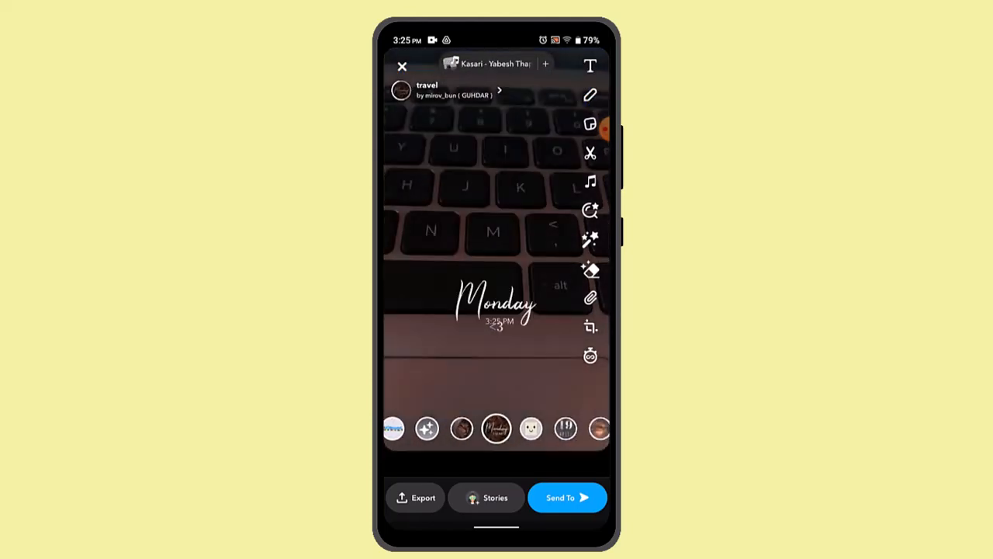
Switch the keyboard snap's filter from Monday travel to 'It's My Day' (17 June).
left_click(496, 428)
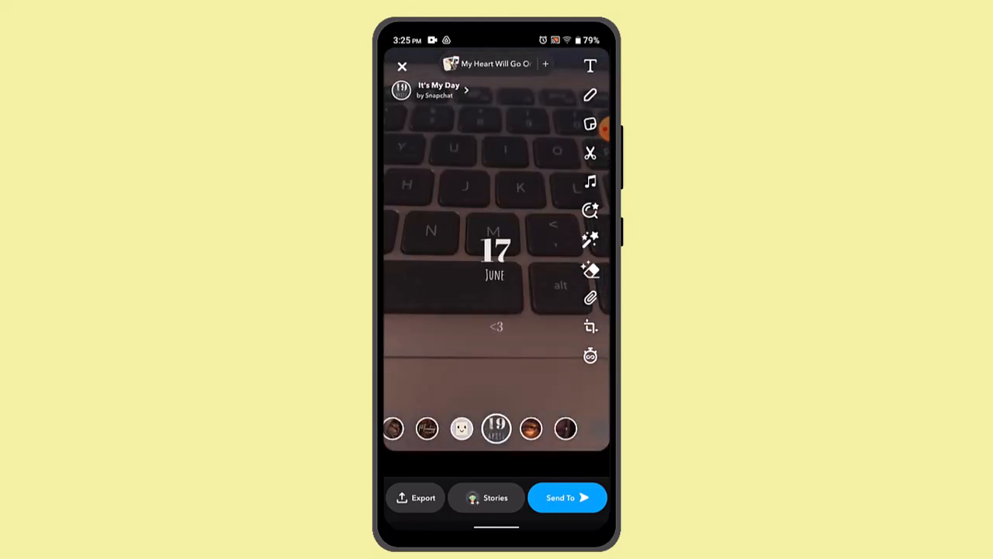